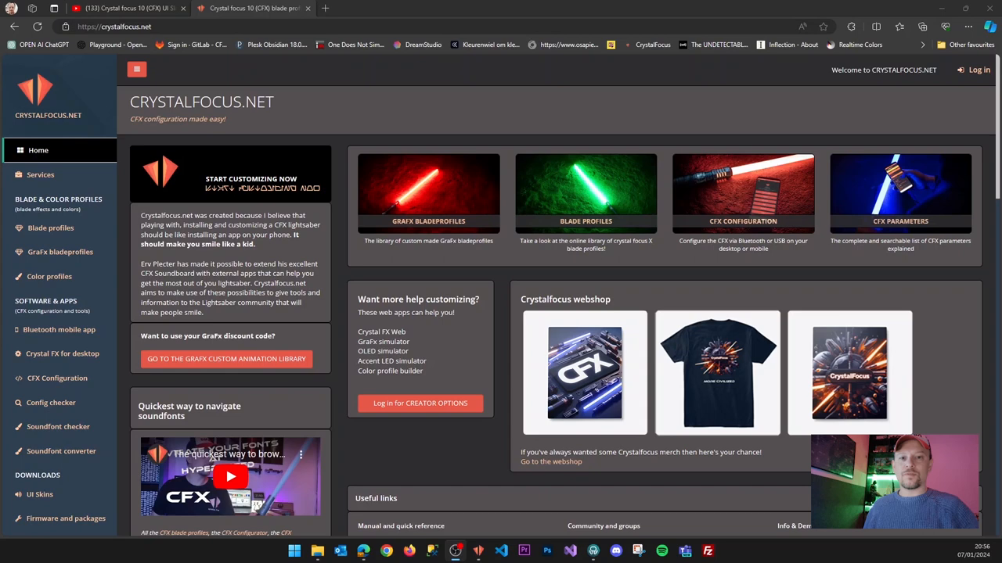
mouse_move(51, 402)
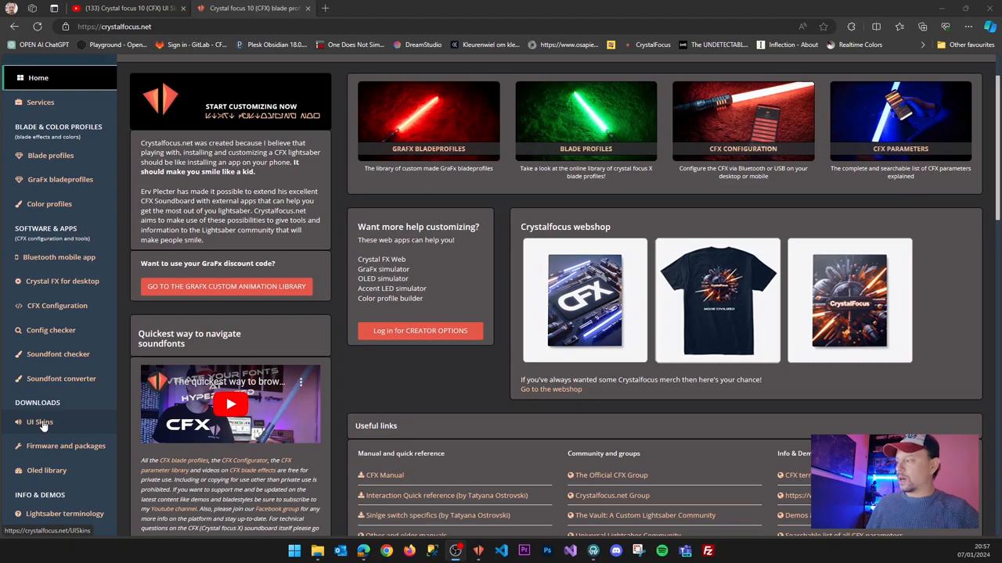
Open the UI Skins catalogue and scroll down to the row showing the Vader skin.
left_click(40, 422)
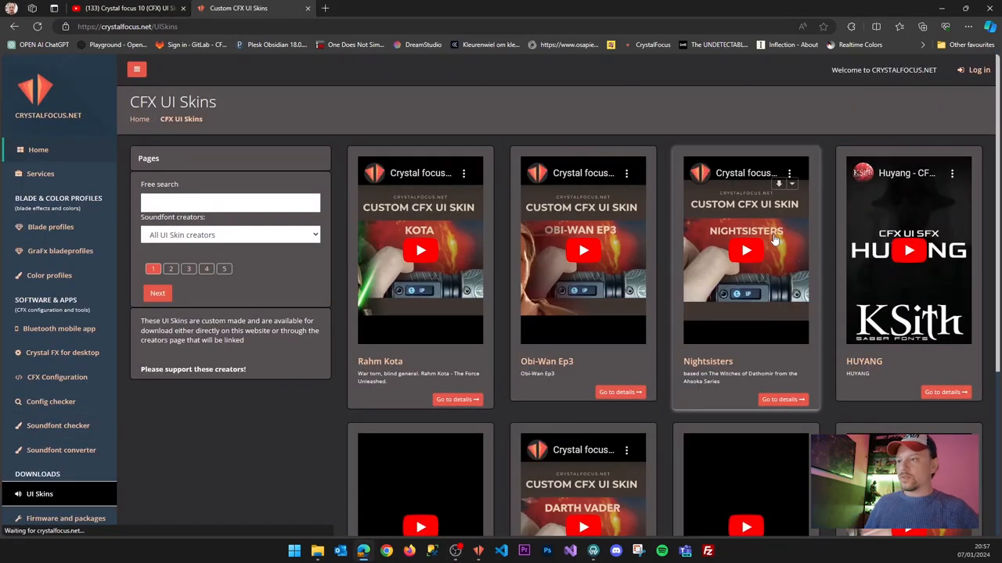
scroll("down", 3)
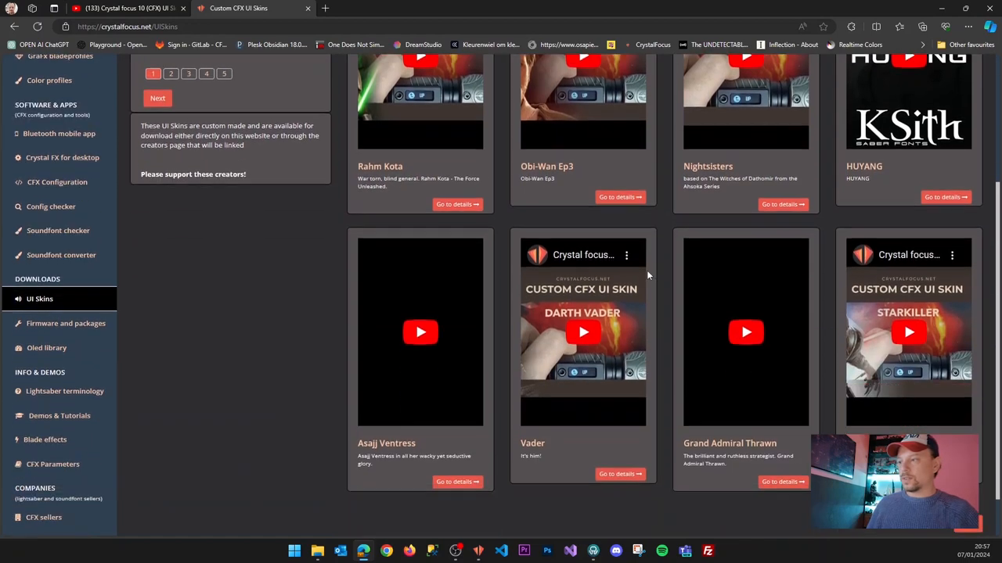
scroll("down", 3)
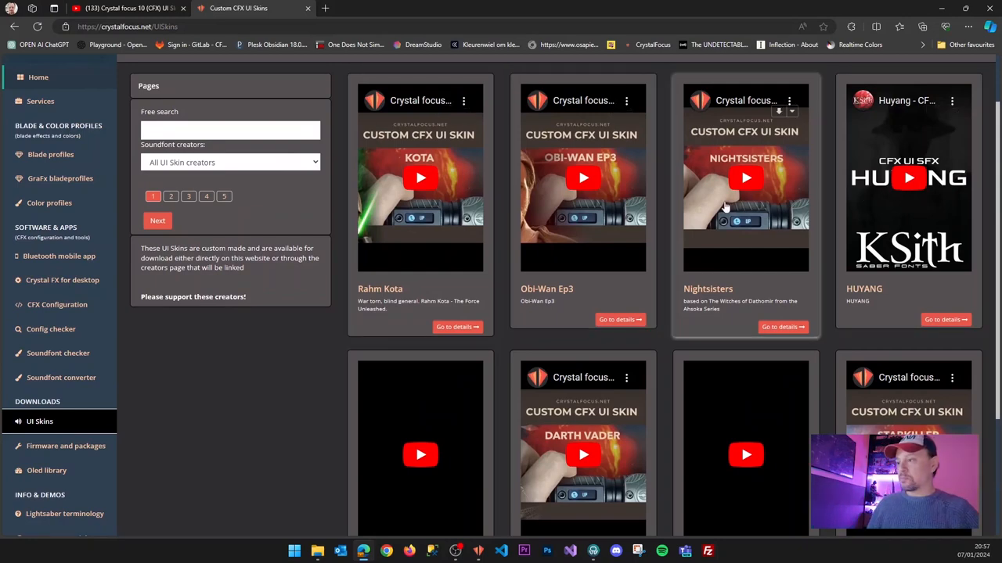
mouse_move(667, 188)
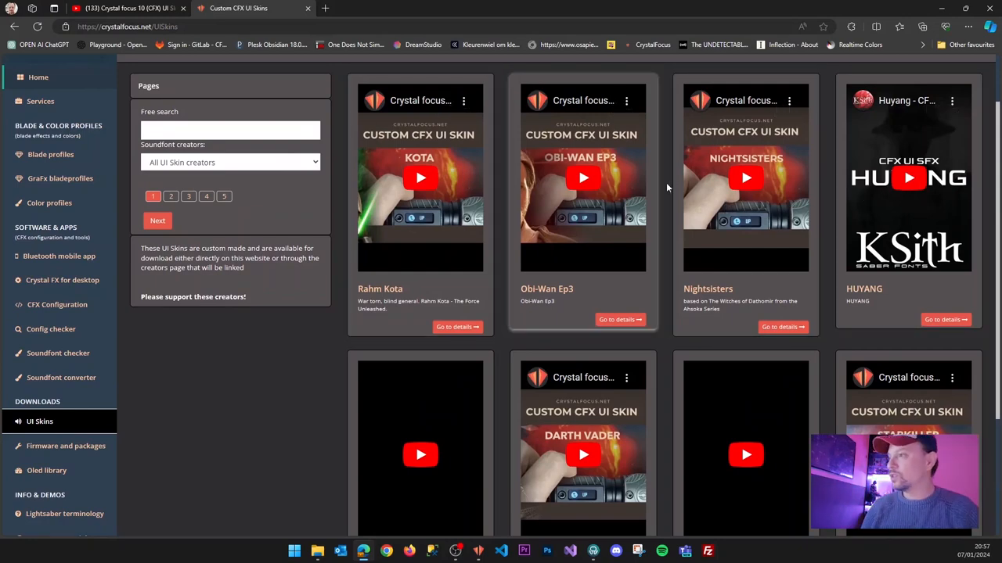
mouse_move(700, 189)
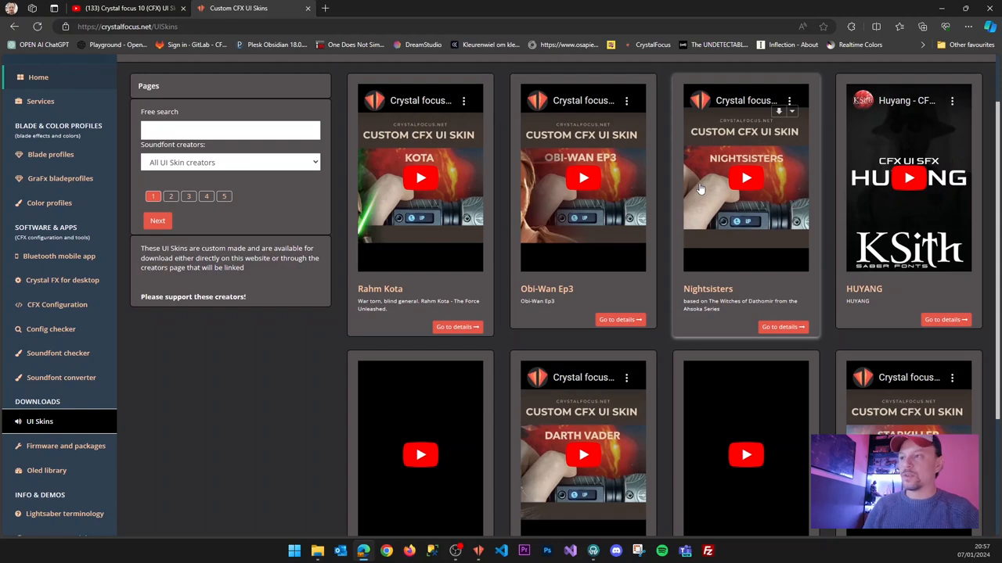
mouse_move(395, 200)
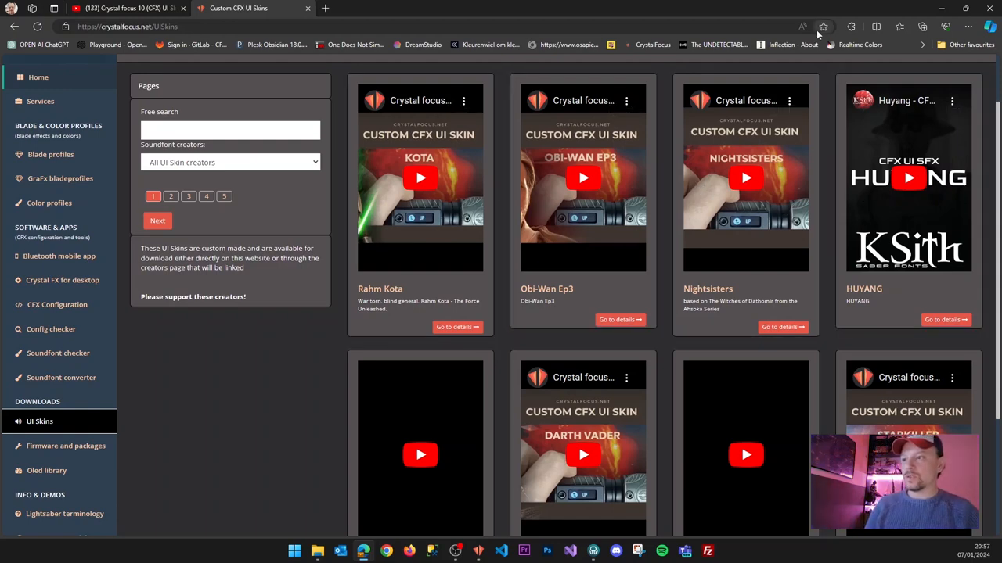
mouse_move(794, 4)
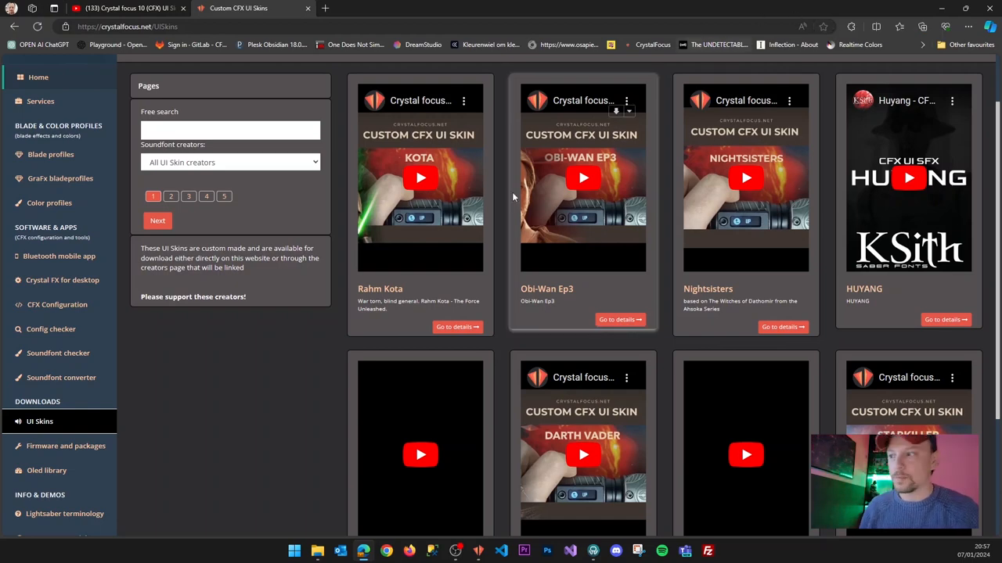
mouse_move(705, 293)
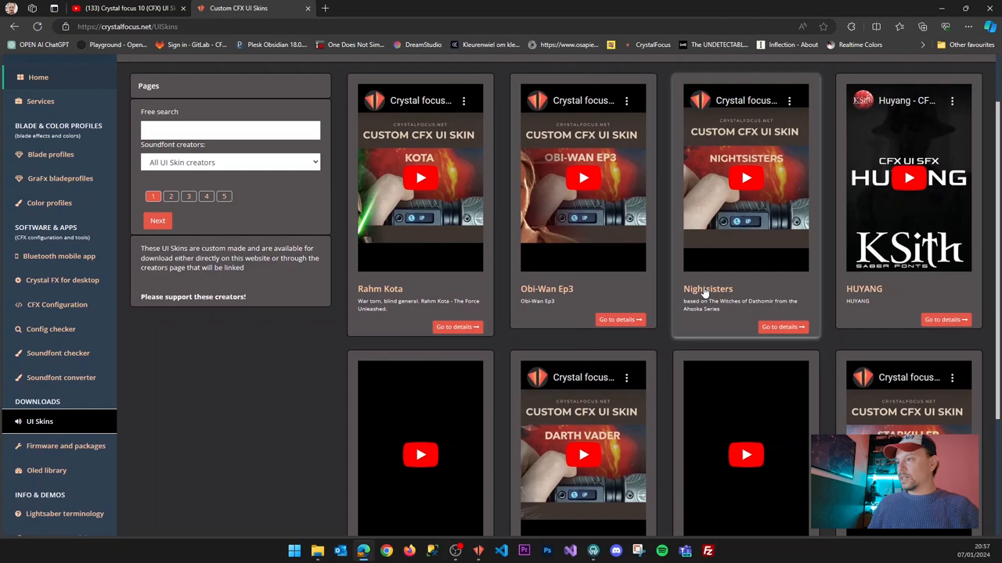
scroll("down", 3)
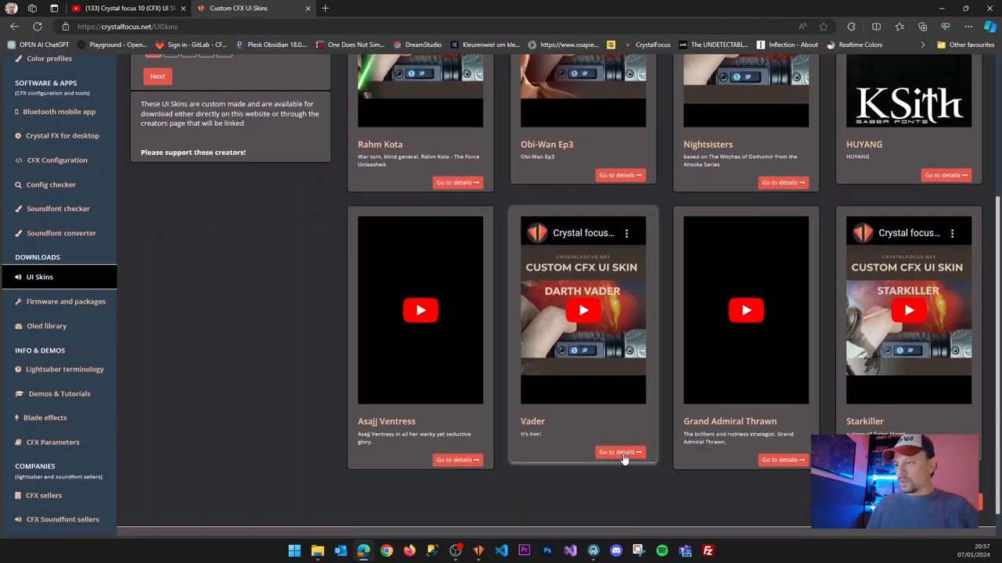
Open the Vader skin's details page and download its CFX_UI_Vader zip.
left_click(620, 452)
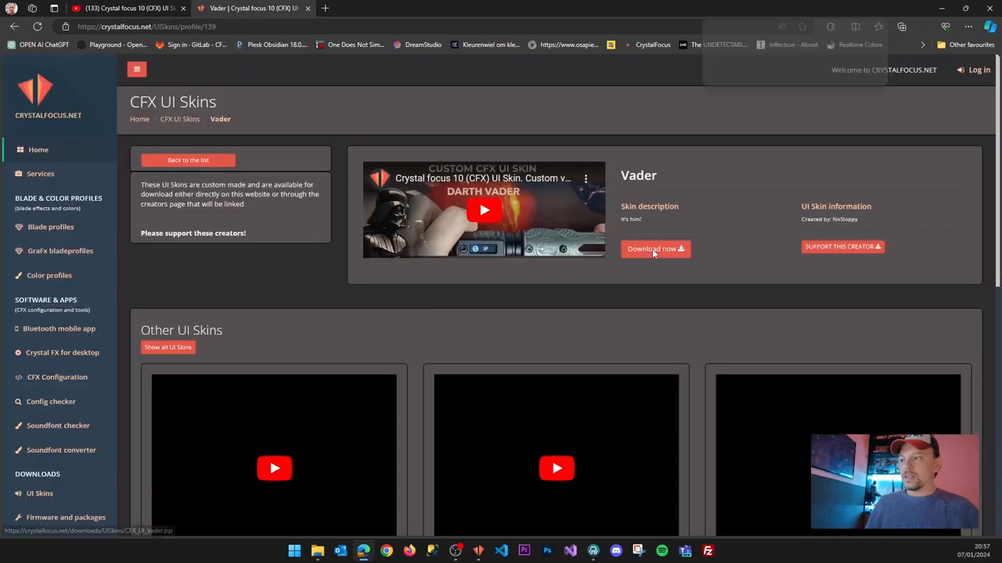
left_click(655, 249)
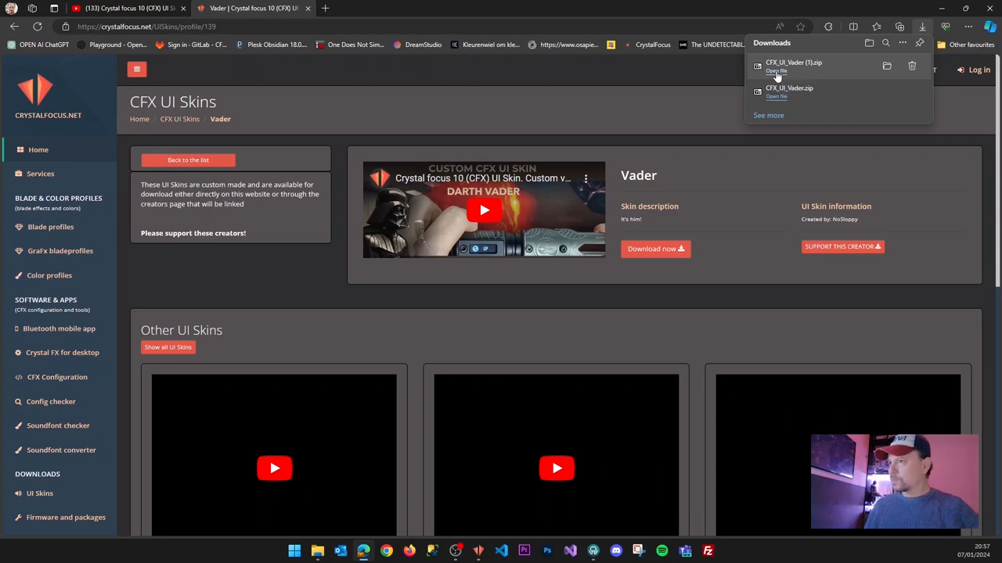
Open the downloaded Vader zip in 7-Zip and select the tracks and extra folders.
left_click(776, 71)
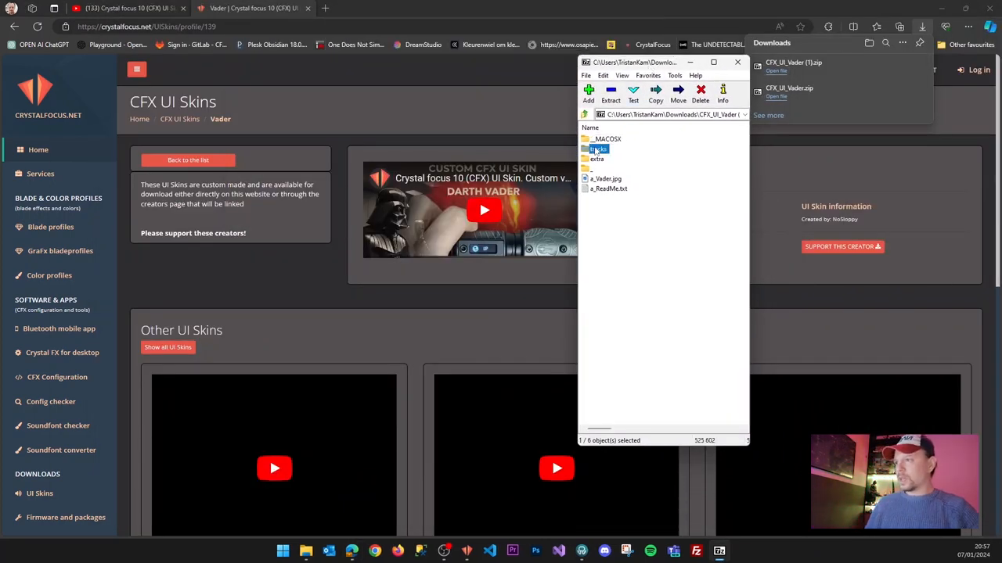
left_click(597, 158)
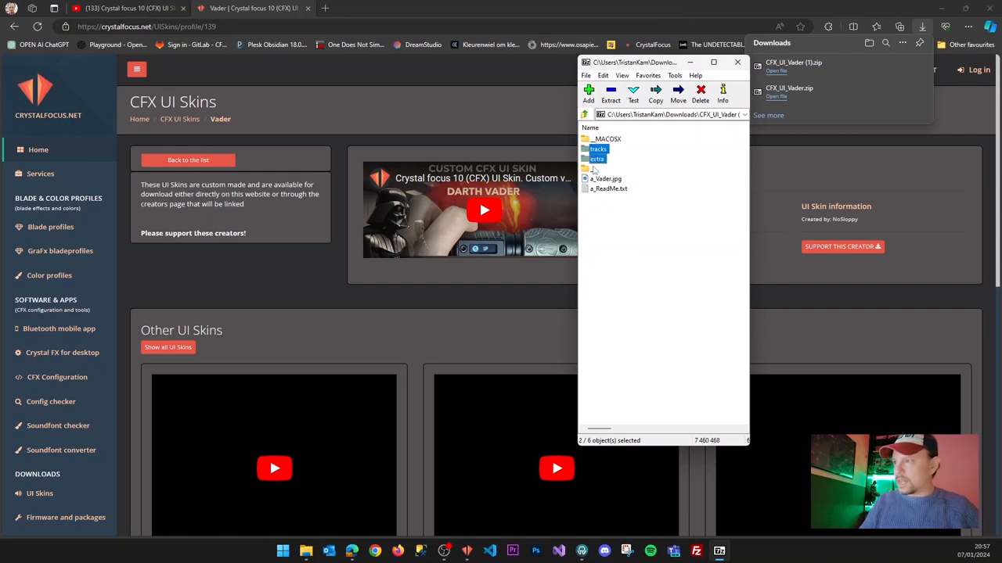
mouse_move(665, 216)
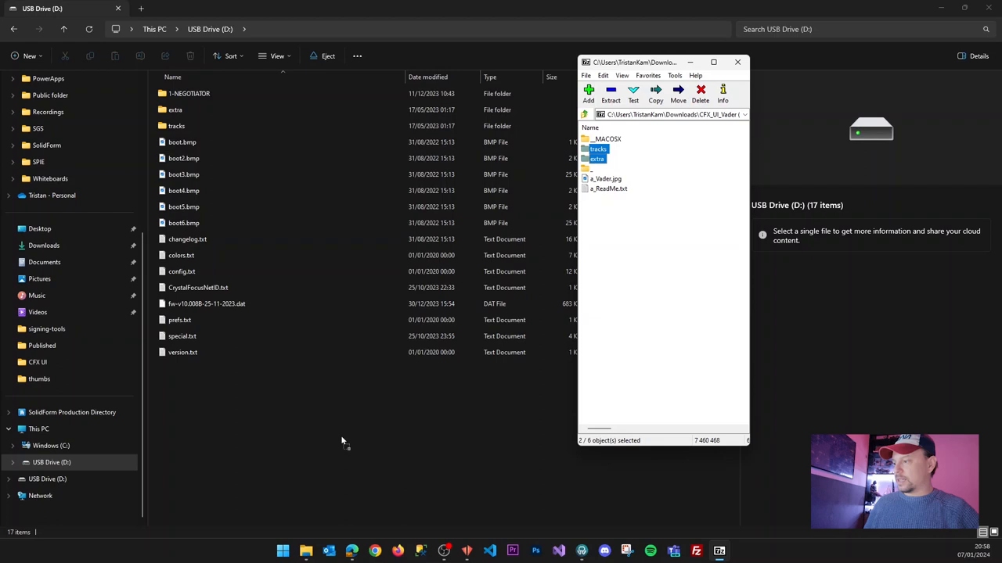
Copy the tracks and extra folders onto USB Drive (D:), replacing same-named files.
left_click(736, 62)
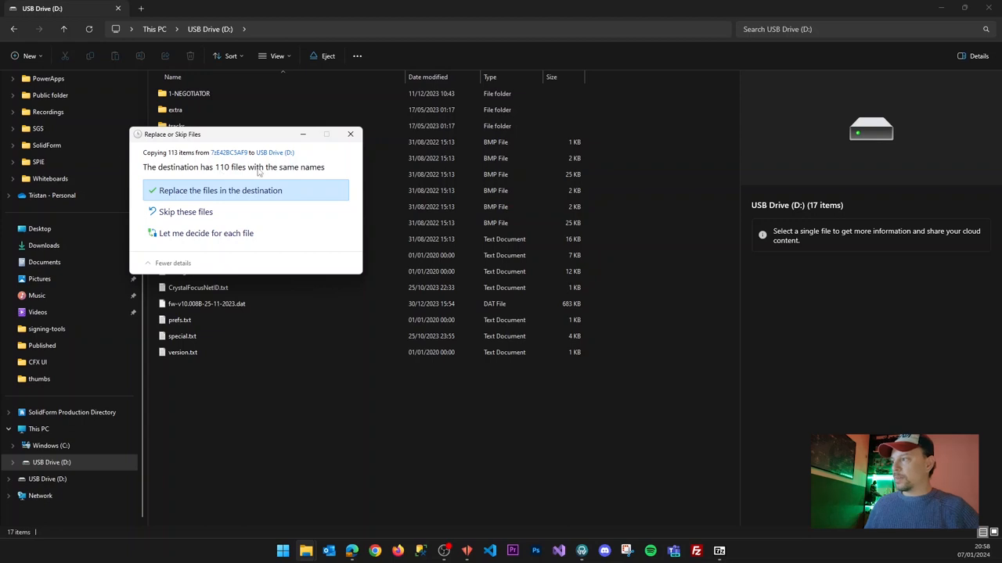
mouse_move(258, 172)
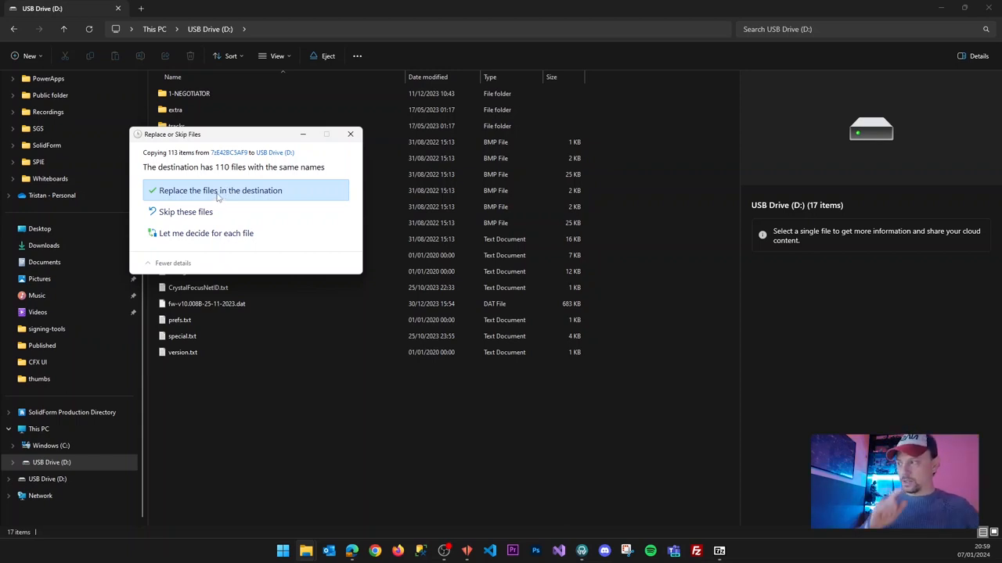
left_click(220, 190)
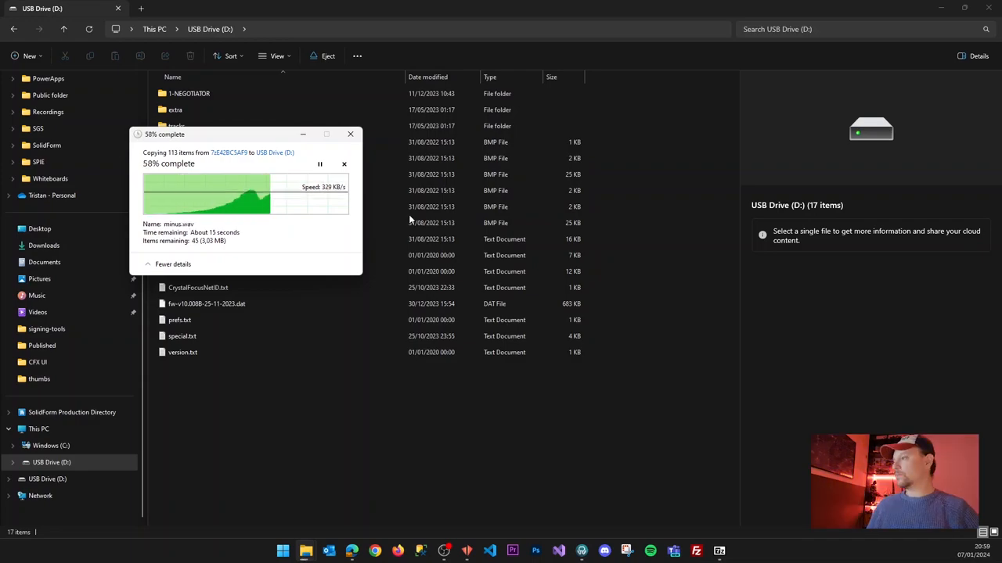